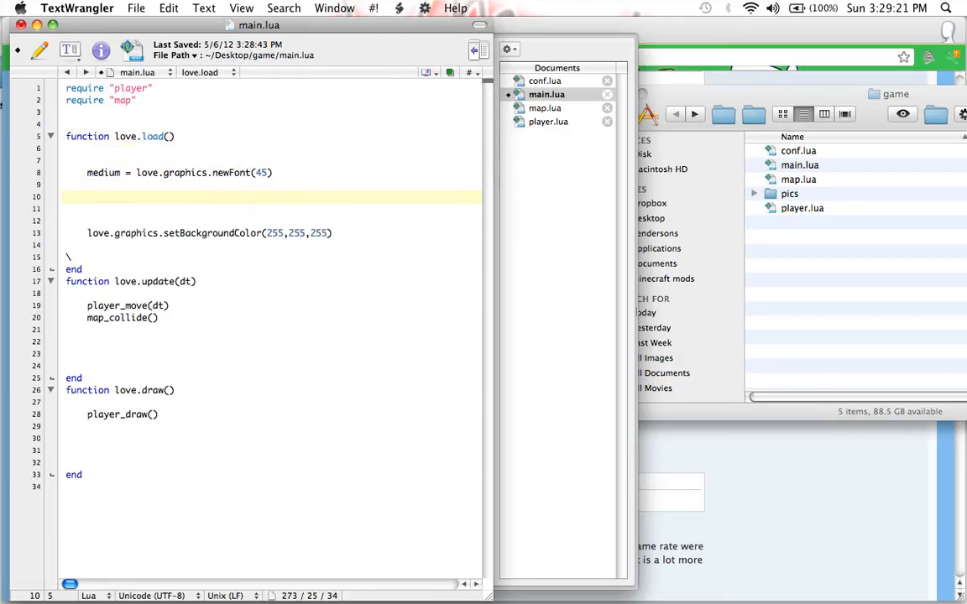
# Add gamestate = "playing" to love.load in main.lua
pyautogui.write('gamestate')
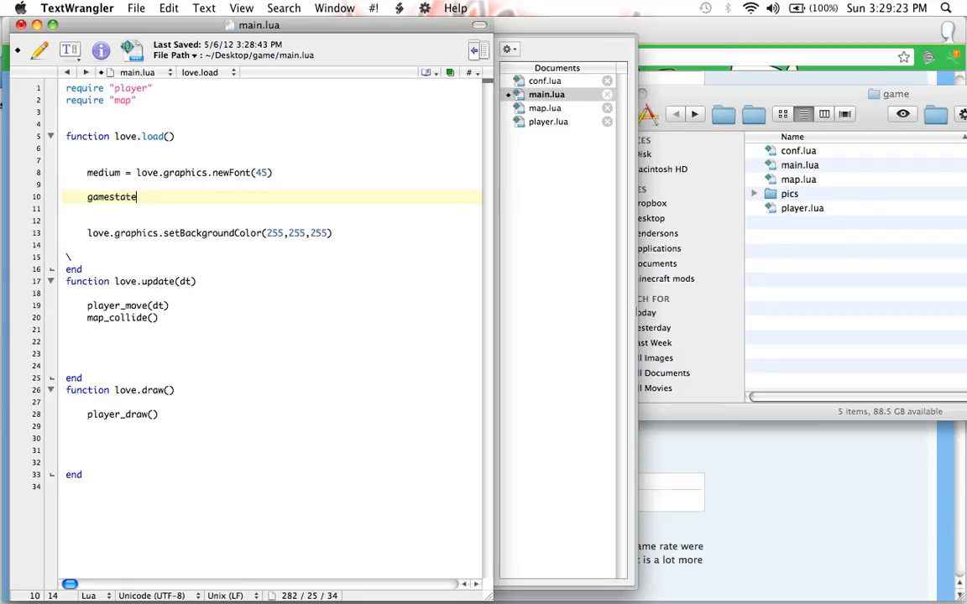
pyautogui.write('= ""')
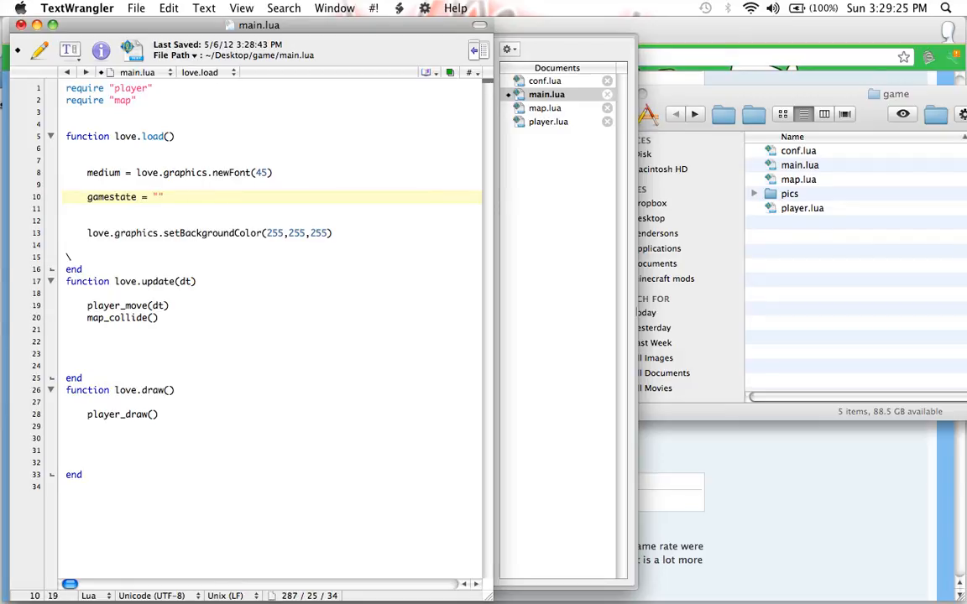
pyautogui.write('playing')
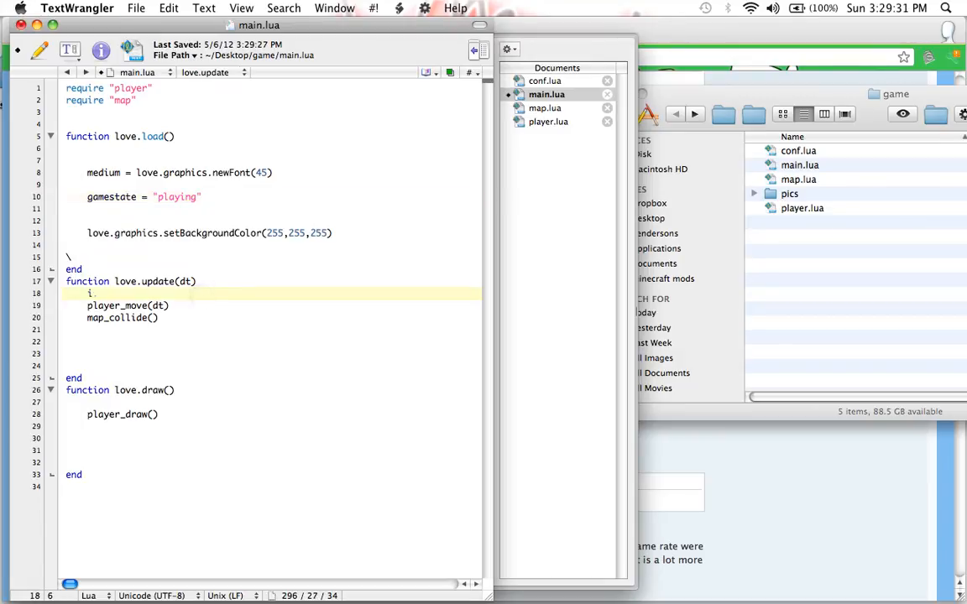
# Wrap player_move and map_collide in if gamestate == "playing" then … end
pyautogui.write('if gamestate')
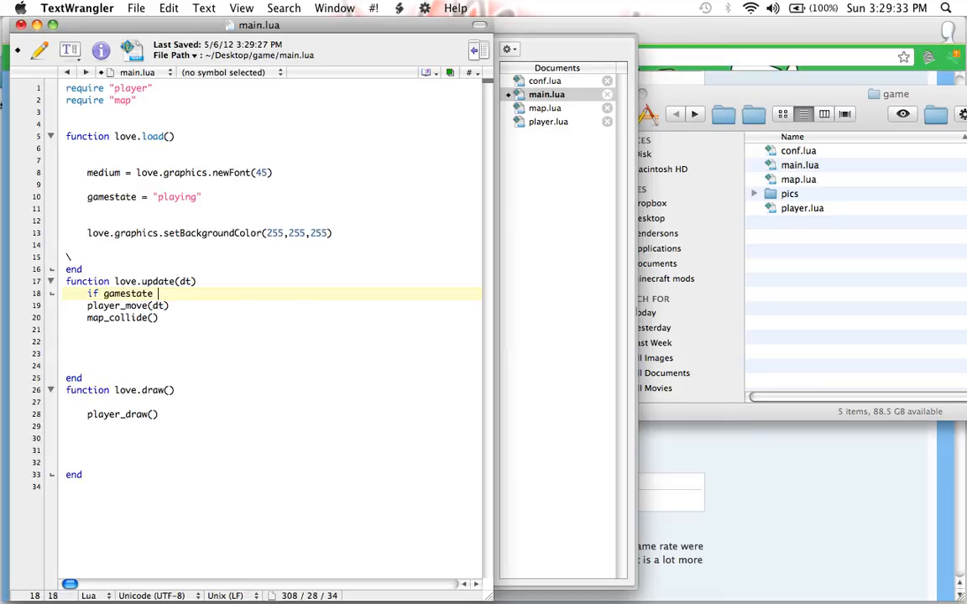
pyautogui.write('== "playing" th')
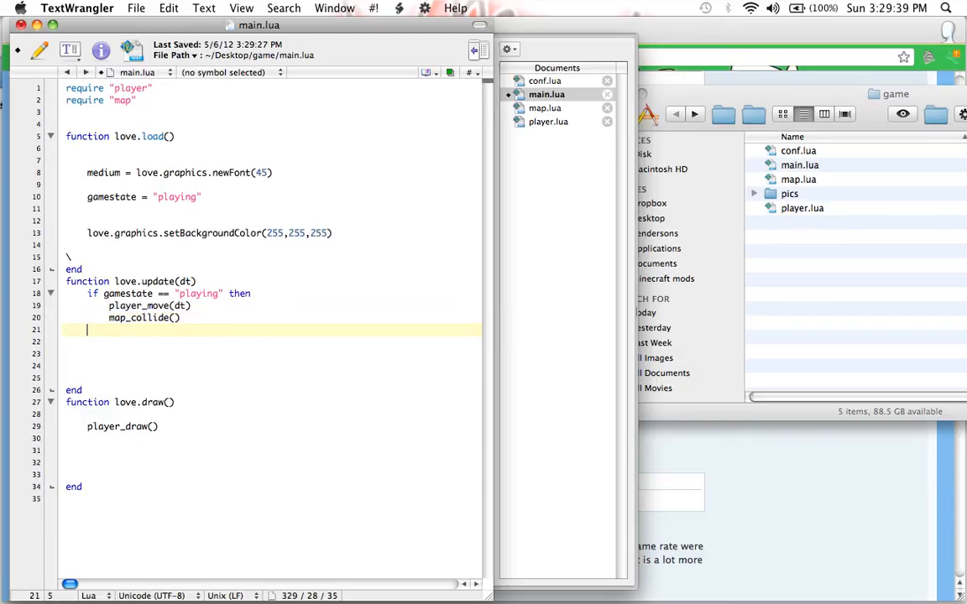
pyautogui.write('end')
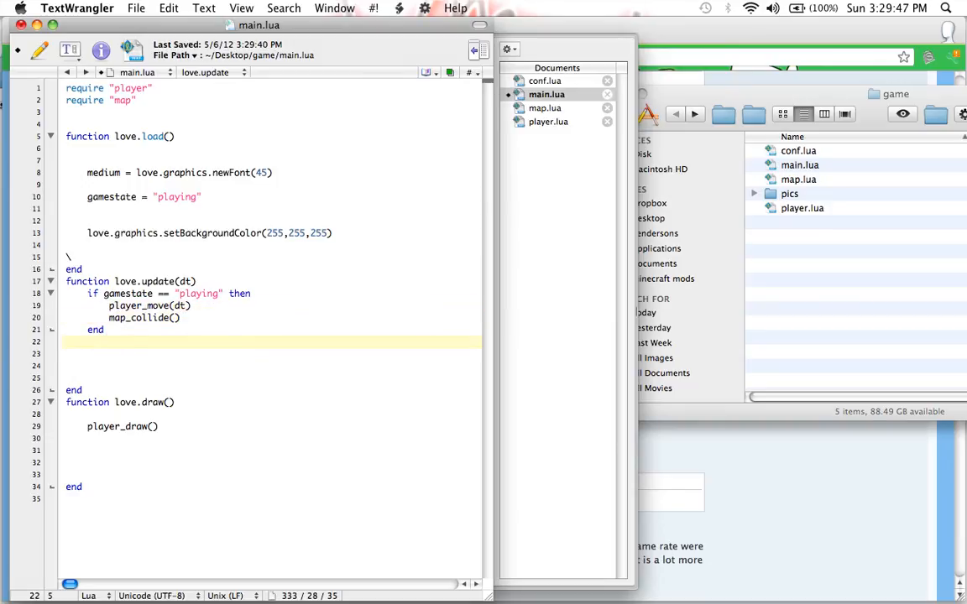
# Wrap player_draw() in if gamestate == "playing" then … end and save main.lua
pyautogui.write('if p')
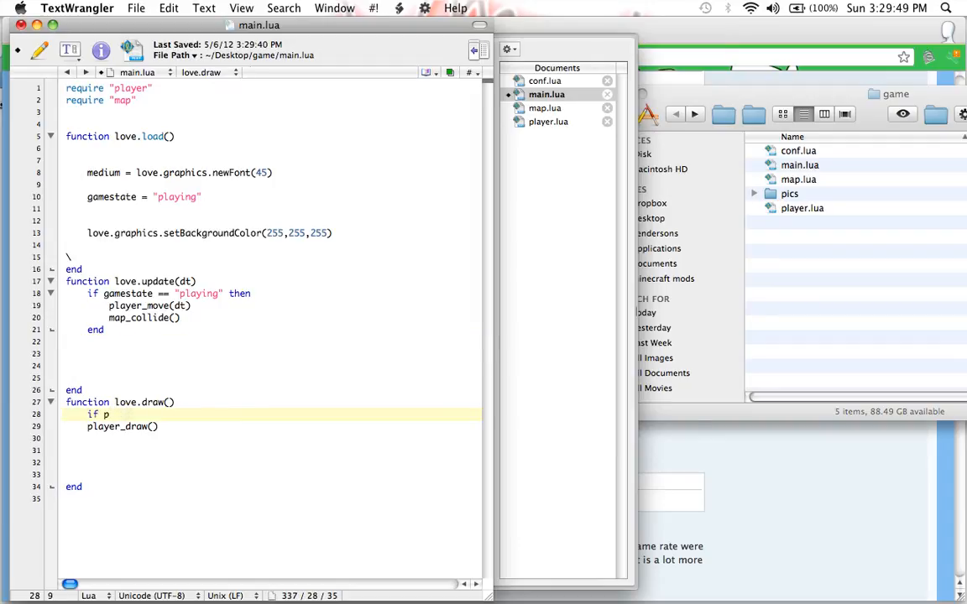
pyautogui.write('amestate ==')
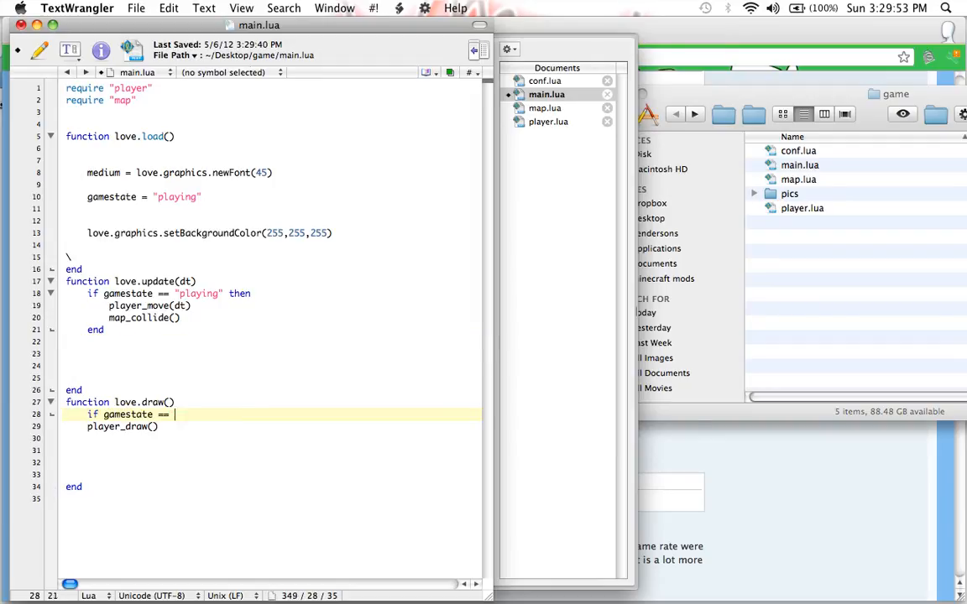
pyautogui.write('"Playing" th')
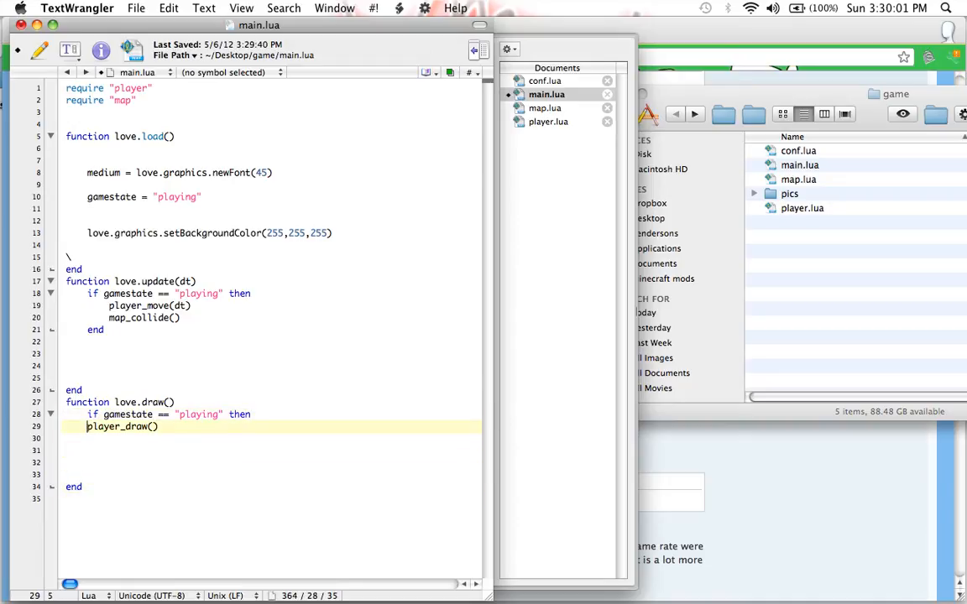
pyautogui.write('end')
pyautogui.click(273, 415)
pyautogui.write('or gaemstate == "')
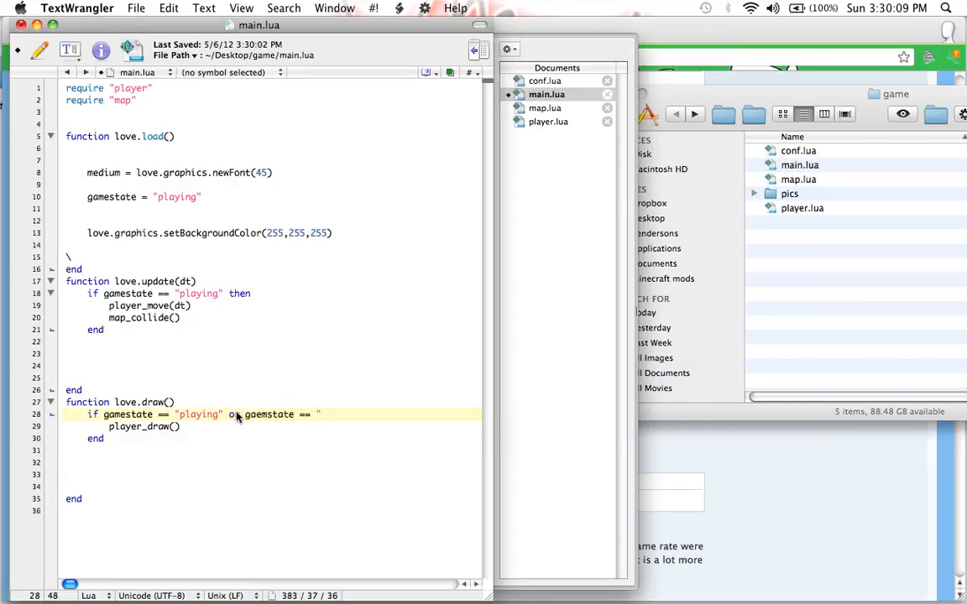
pyautogui.write('paused" then')
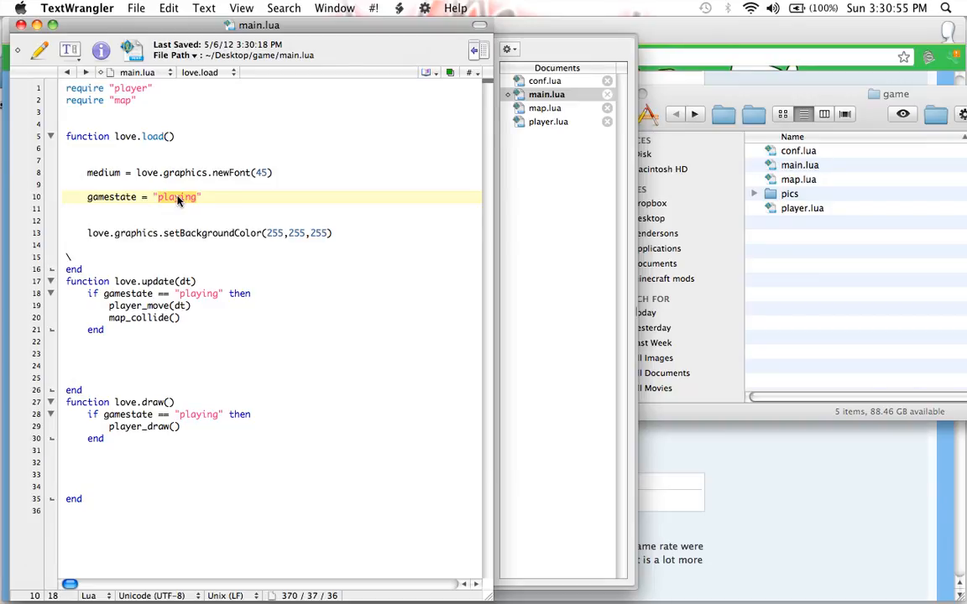
# Set gamestate to "menu", save a new menu.lua in game, and add require "menu"
pyautogui.write('menu')
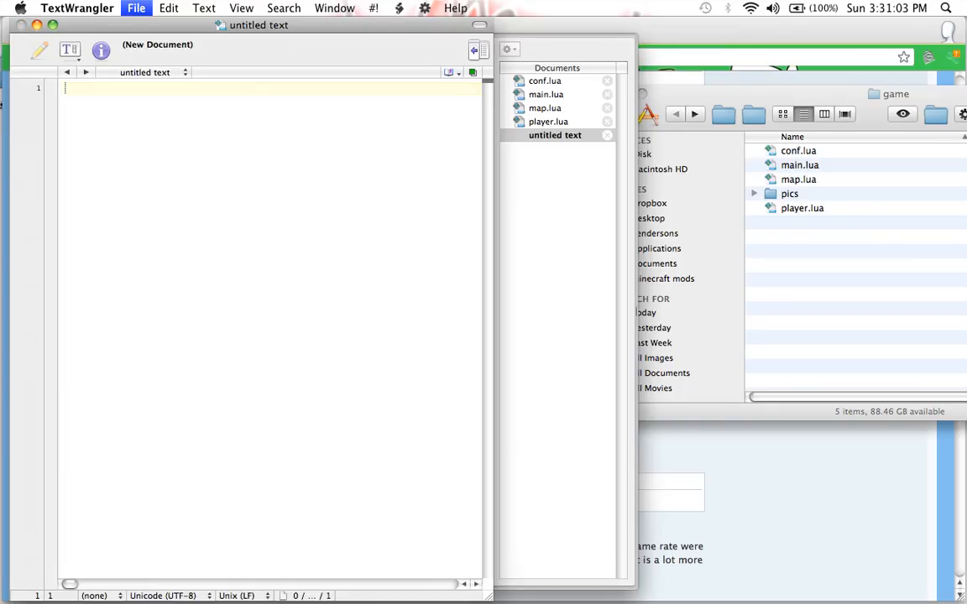
pyautogui.click(135, 8)
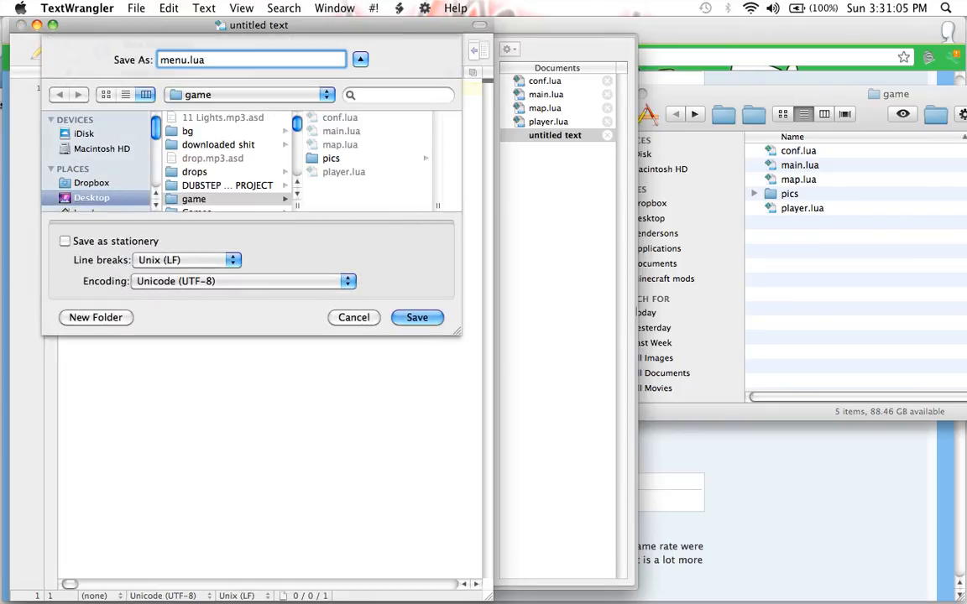
pyautogui.click(417, 318)
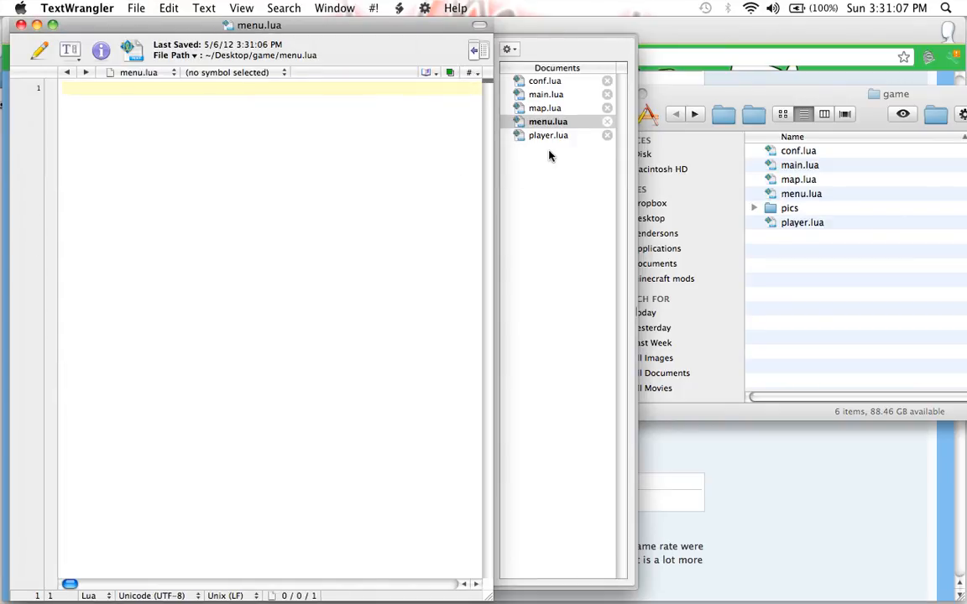
pyautogui.click(547, 94)
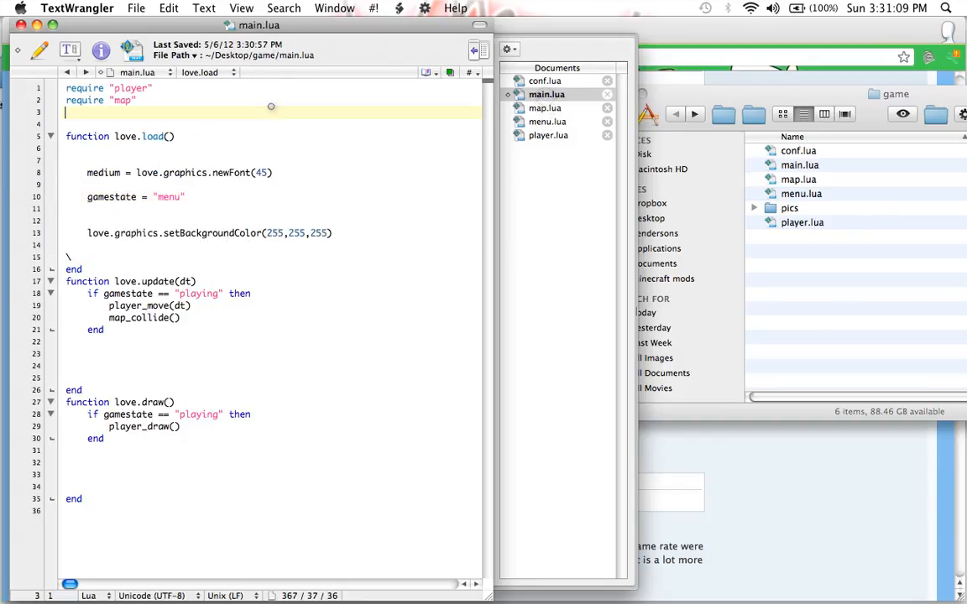
pyautogui.write('require "menu"')
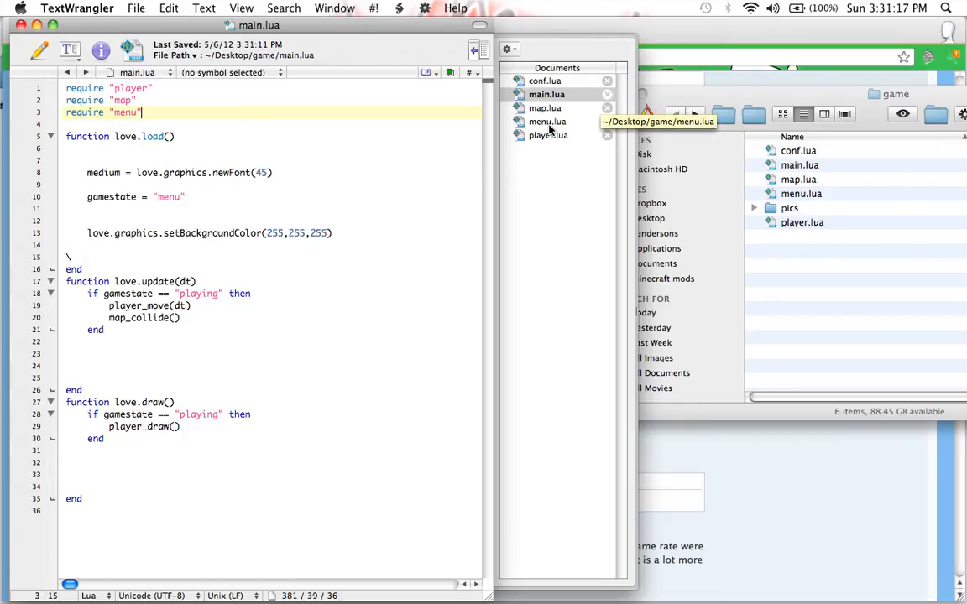
# Add blank lines to the new menu.lua and save it
pyautogui.click(547, 122)
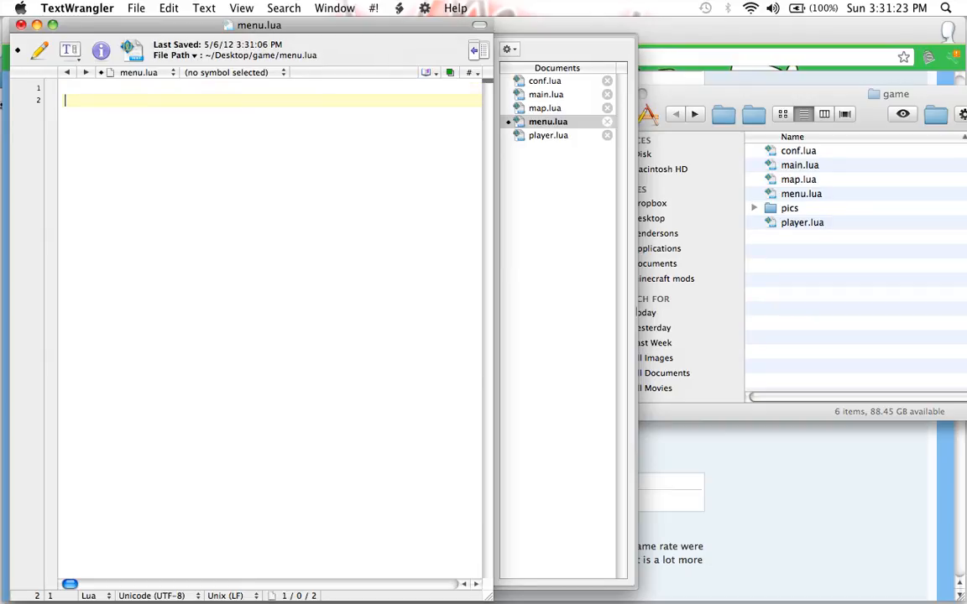
pyautogui.press('return')
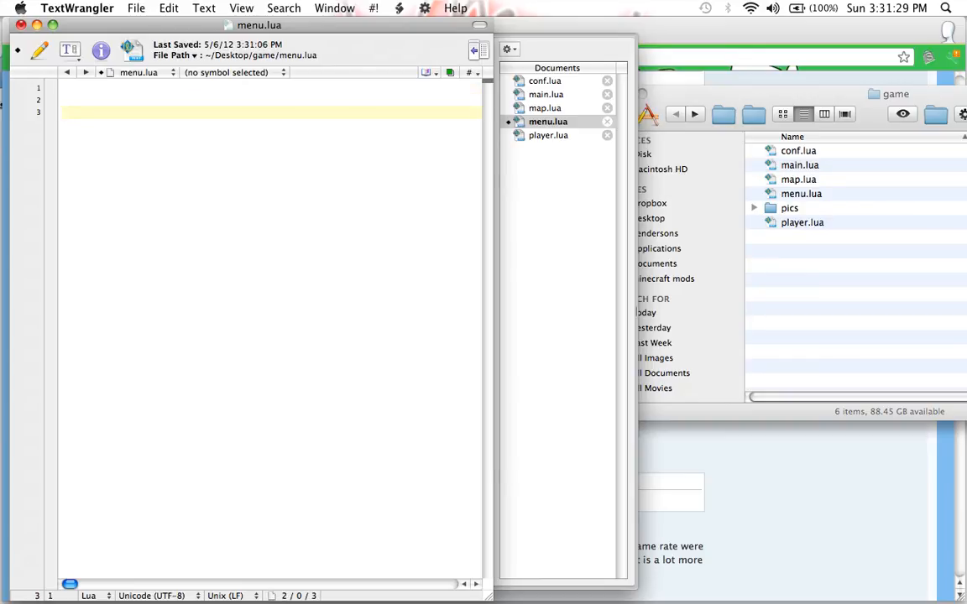
pyautogui.press('cmd+s')
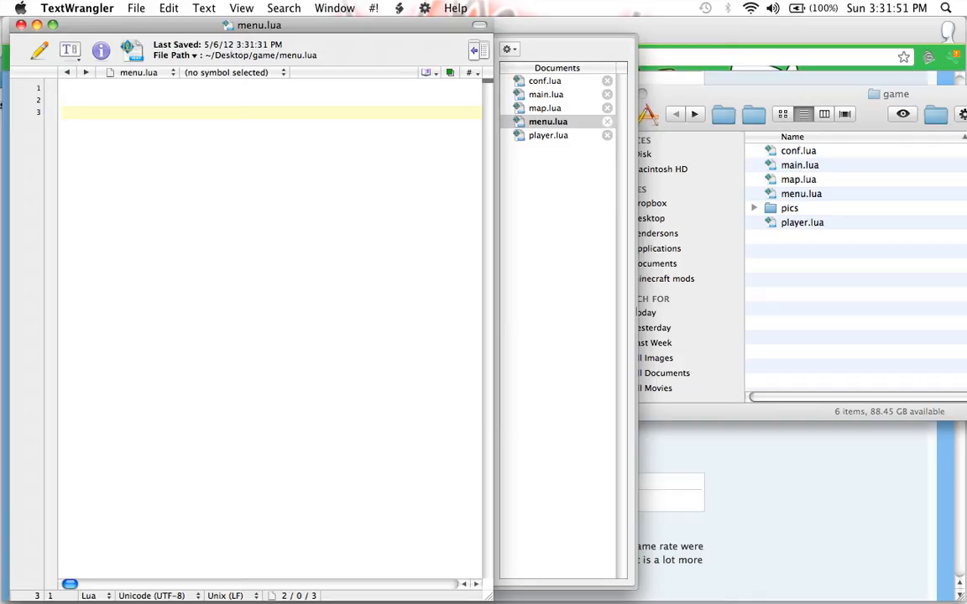
# Declare button = {} on line 3 of menu.lua
pyautogui.write('button')
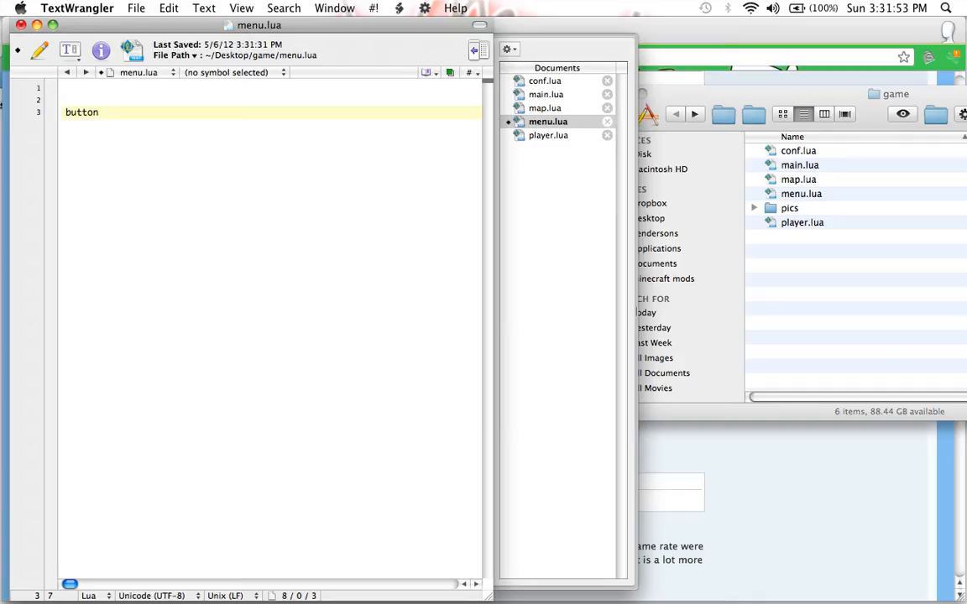
pyautogui.write('=')
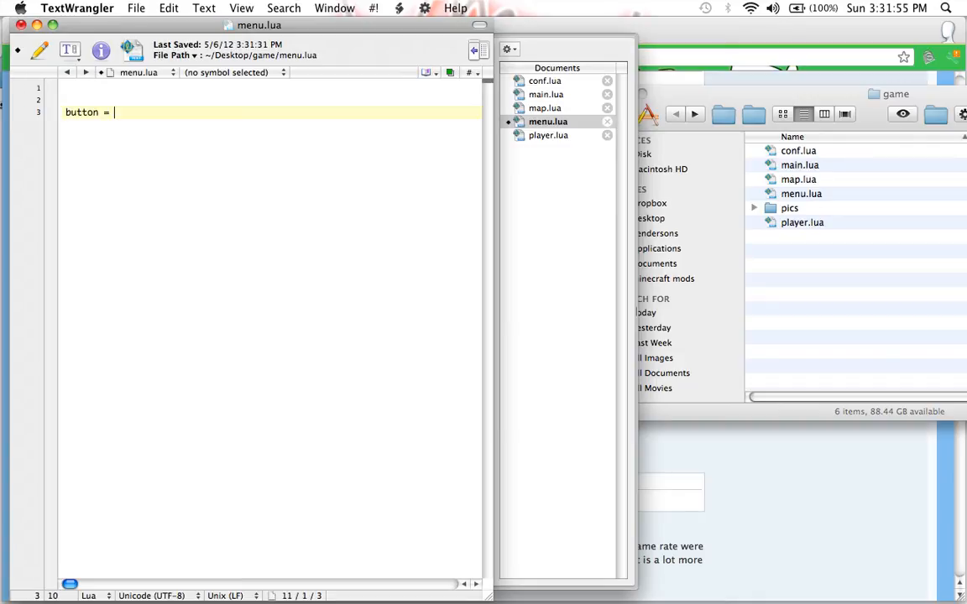
pyautogui.write('{}')
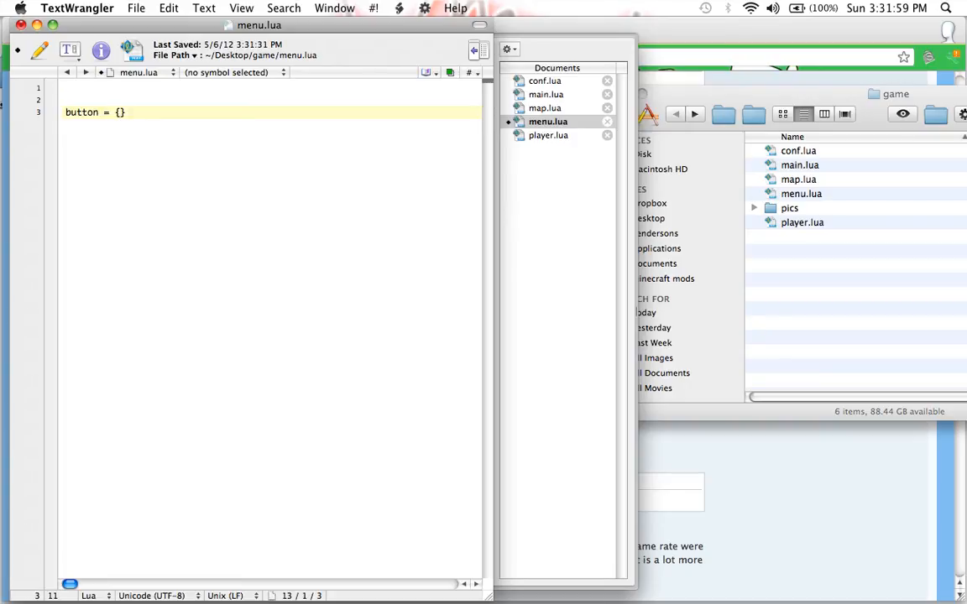
pyautogui.write('x = x')
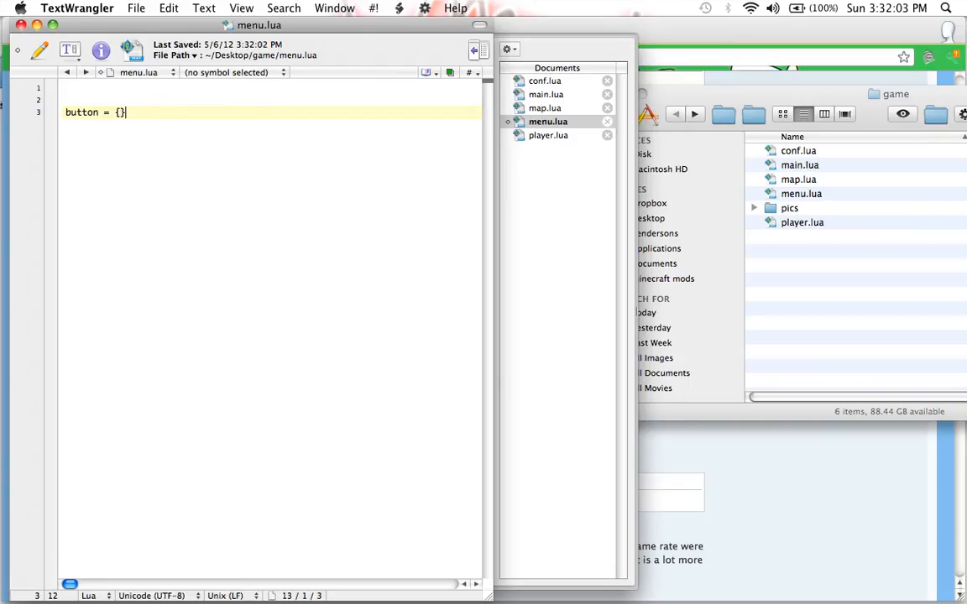
pyautogui.press('return')
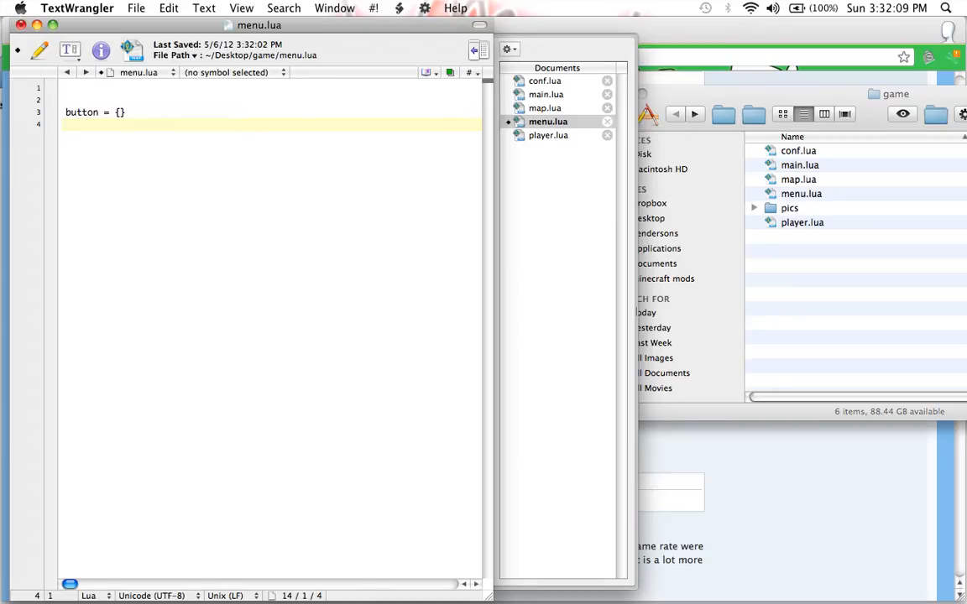
# Write function button_spawn(x,y,text), fixing the 'funciton' typo, and place the caret in its body
pyautogui.write('funciton')
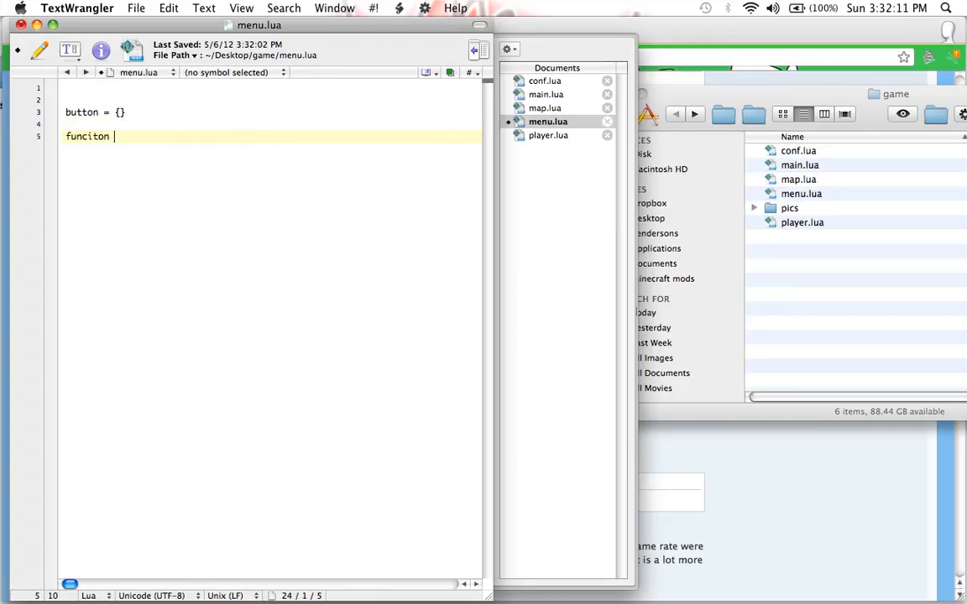
pyautogui.write('function')
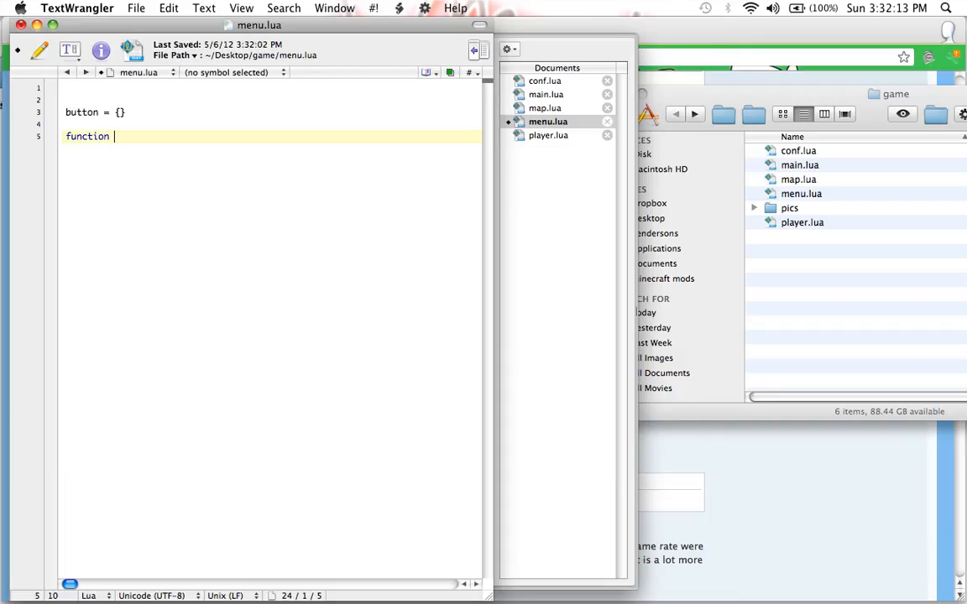
pyautogui.write('button_s')
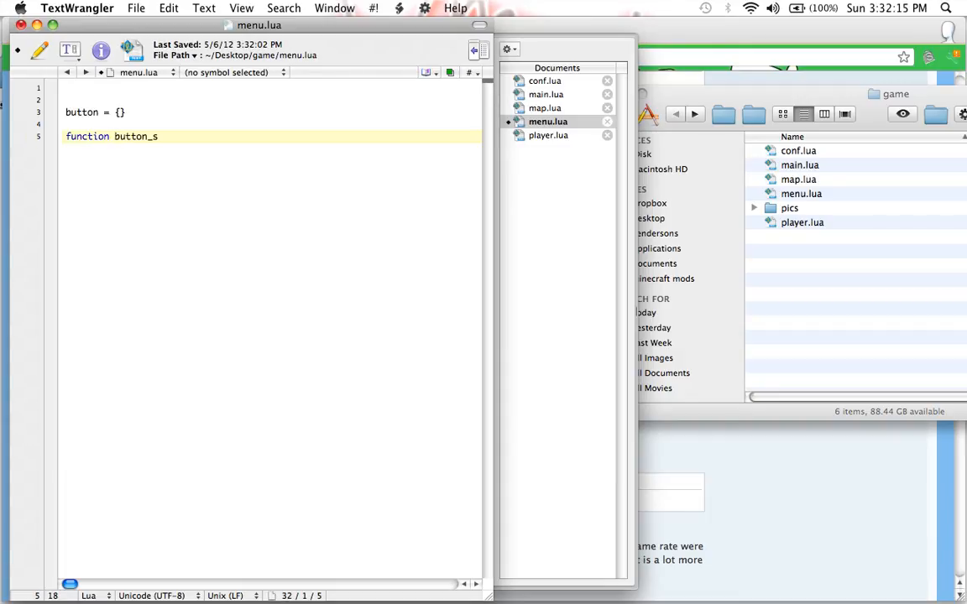
pyautogui.write('pawn()')
pyautogui.write('end')
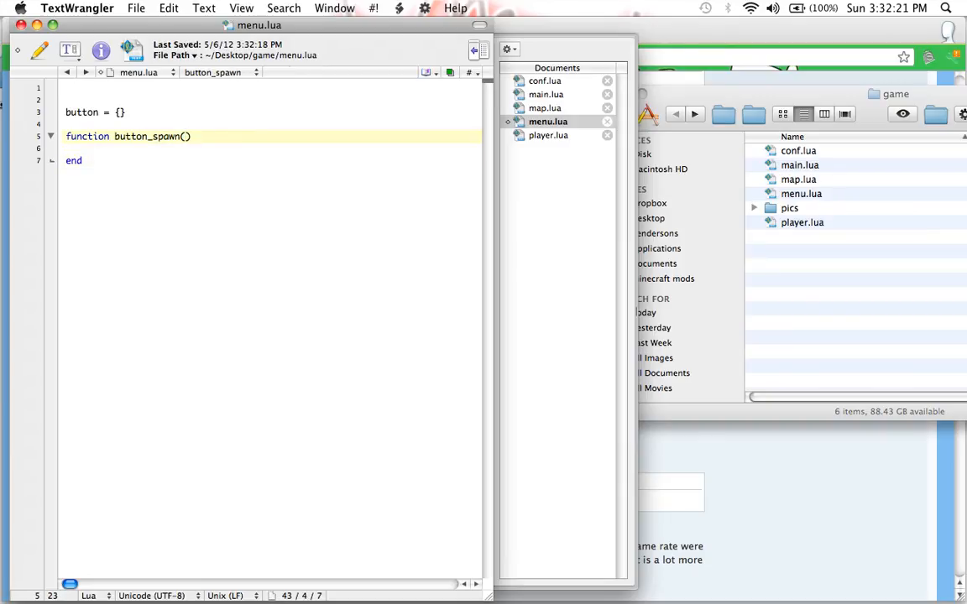
pyautogui.write('x')
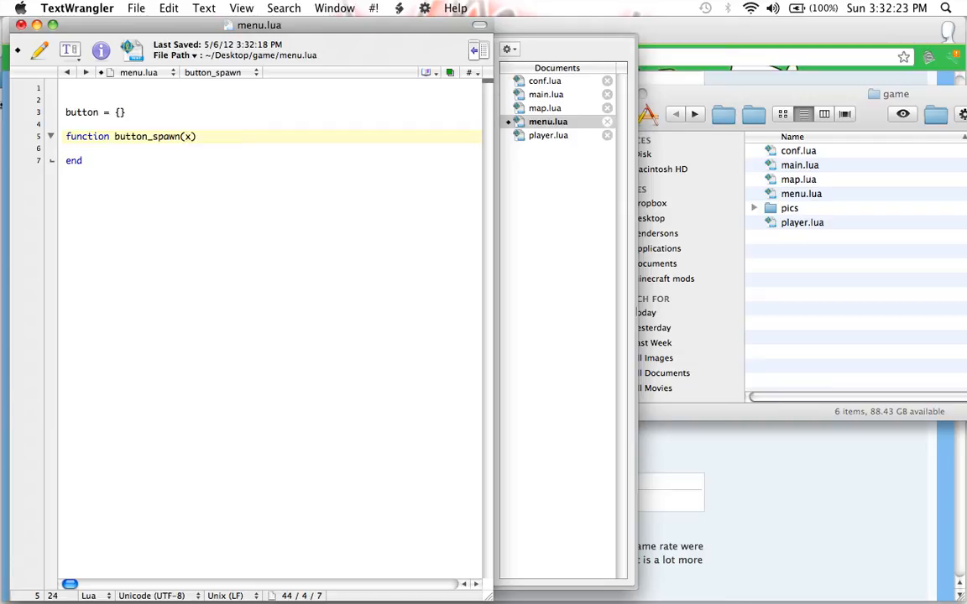
pyautogui.write(',ym')
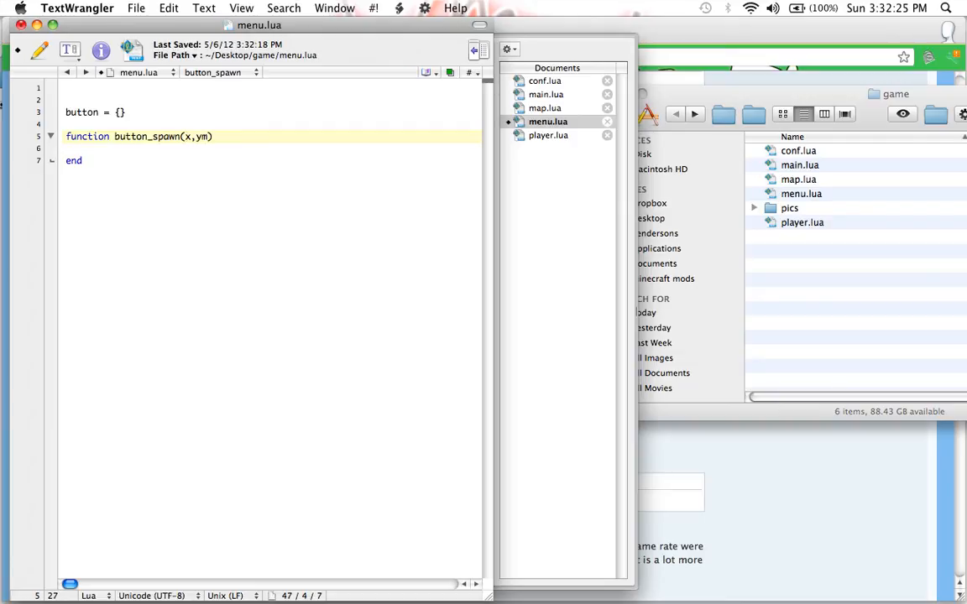
pyautogui.write(',text')
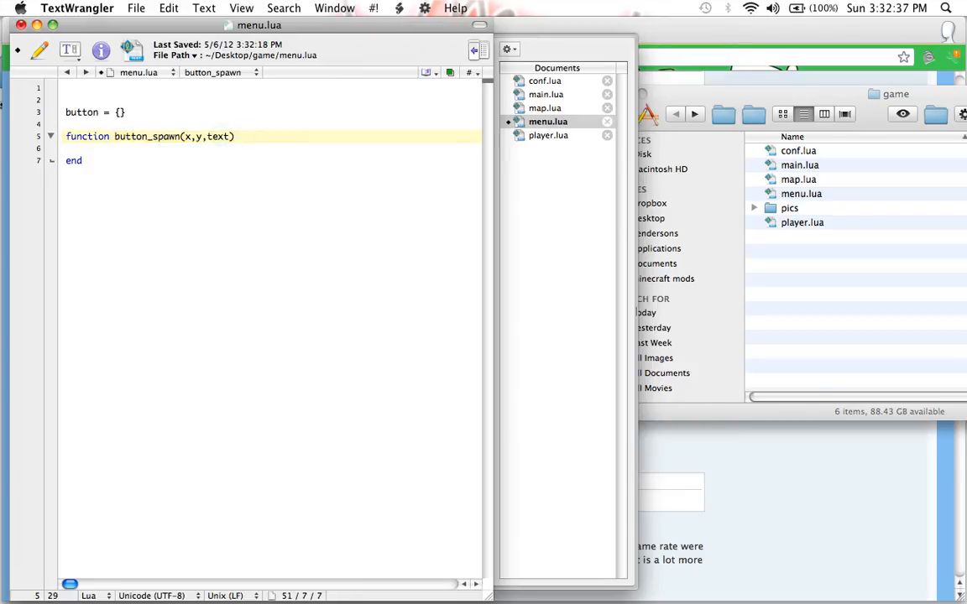
pyautogui.doubleClick(217, 136)
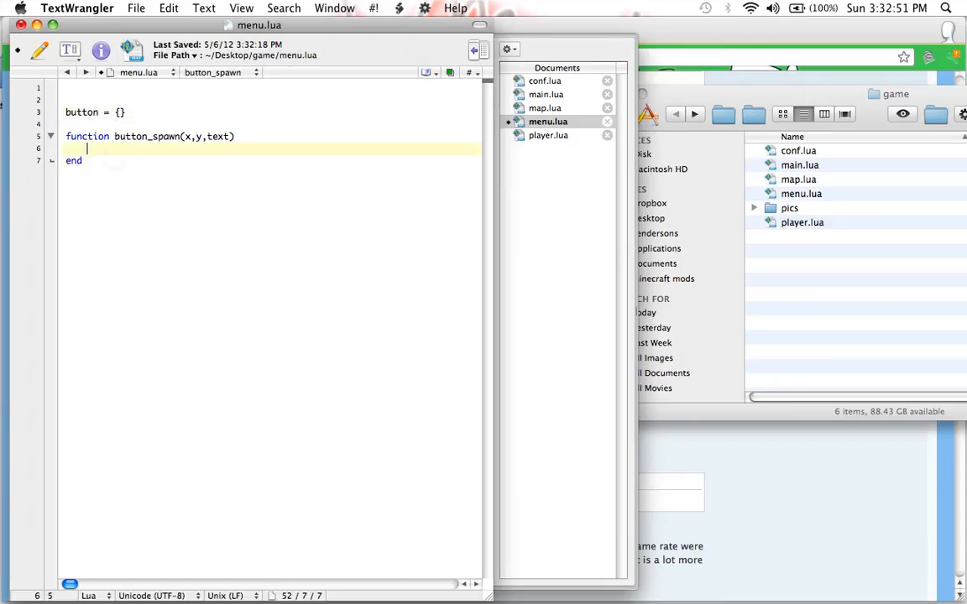
# Write table.insert(button, {x = x, y = y, text = text}) inside button_spawn
pyautogui.write('table.insert(')
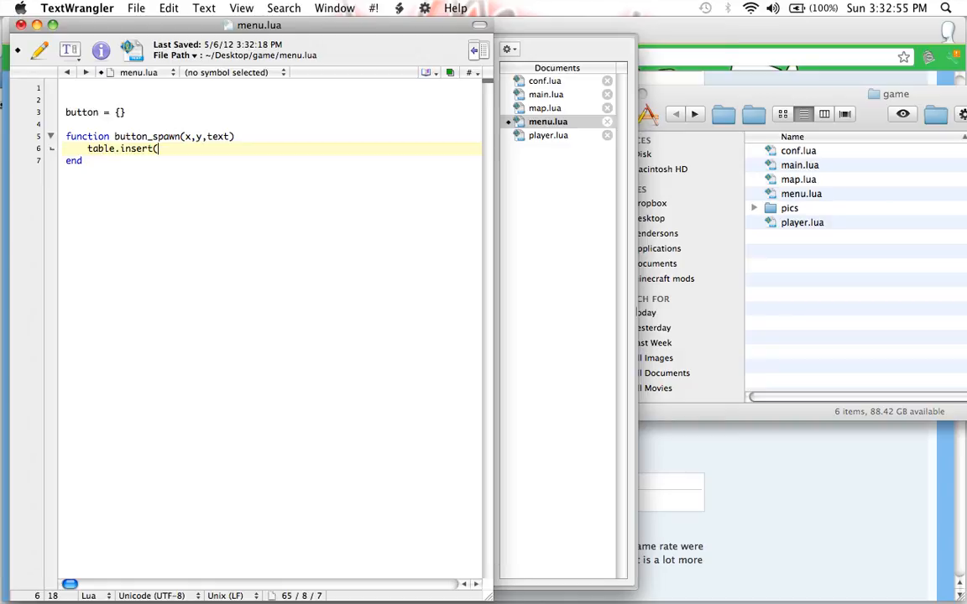
pyautogui.write('button')
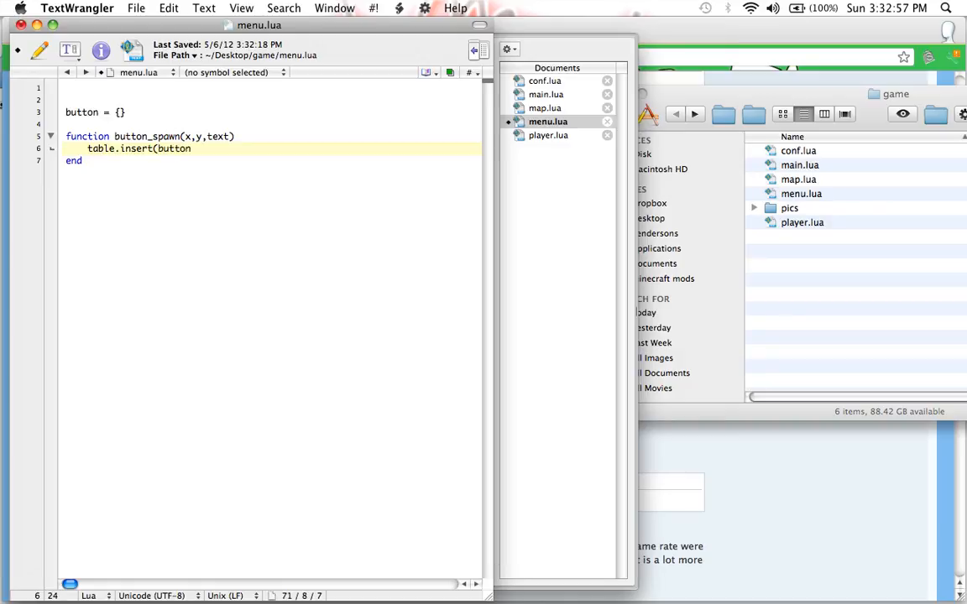
pyautogui.write(',')
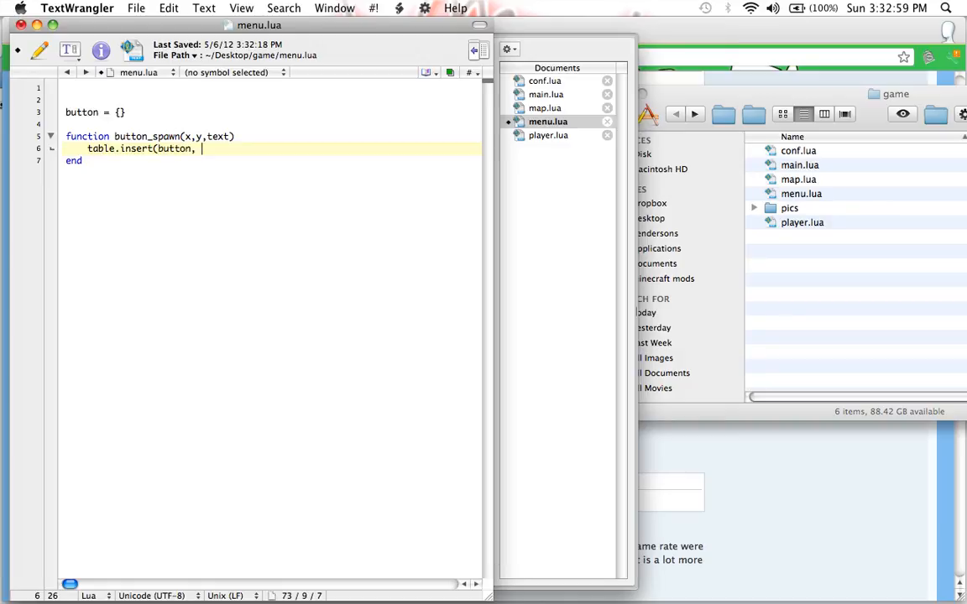
pyautogui.write('{})')
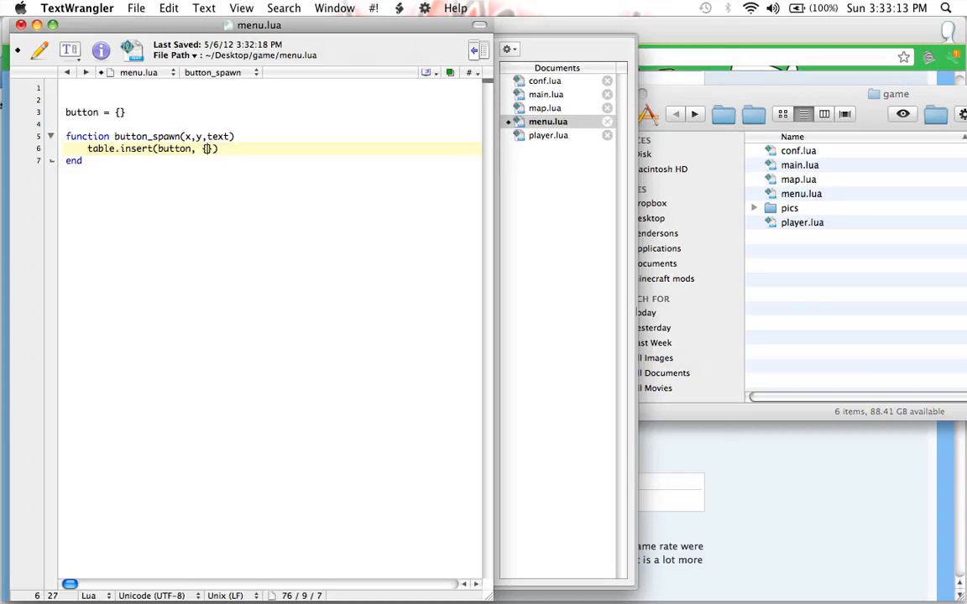
pyautogui.click(172, 148)
pyautogui.write('x = x,y = y, text = text')
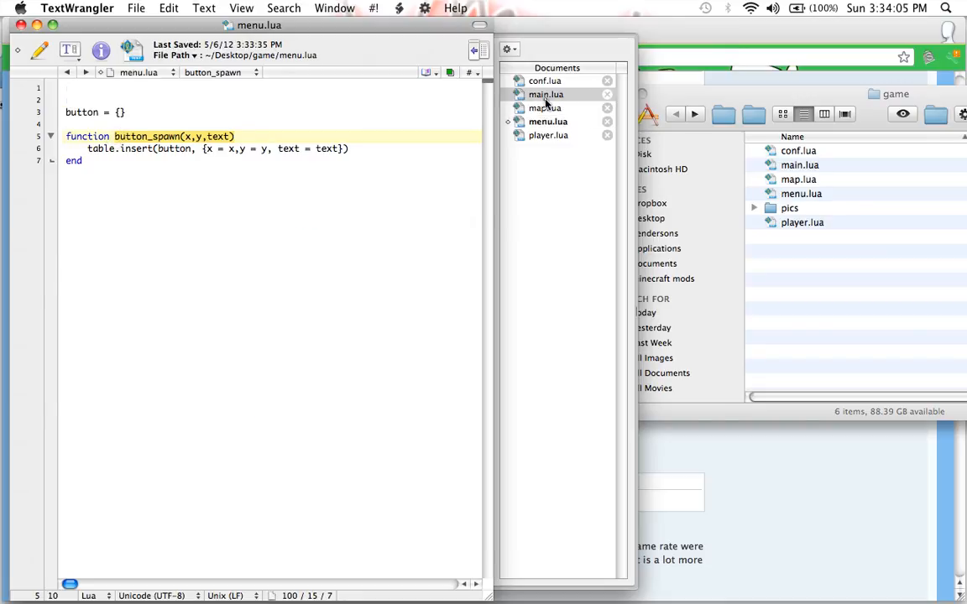
# Back in main.lua, add a --Buttons! comment inside love.load
pyautogui.click(546, 94)
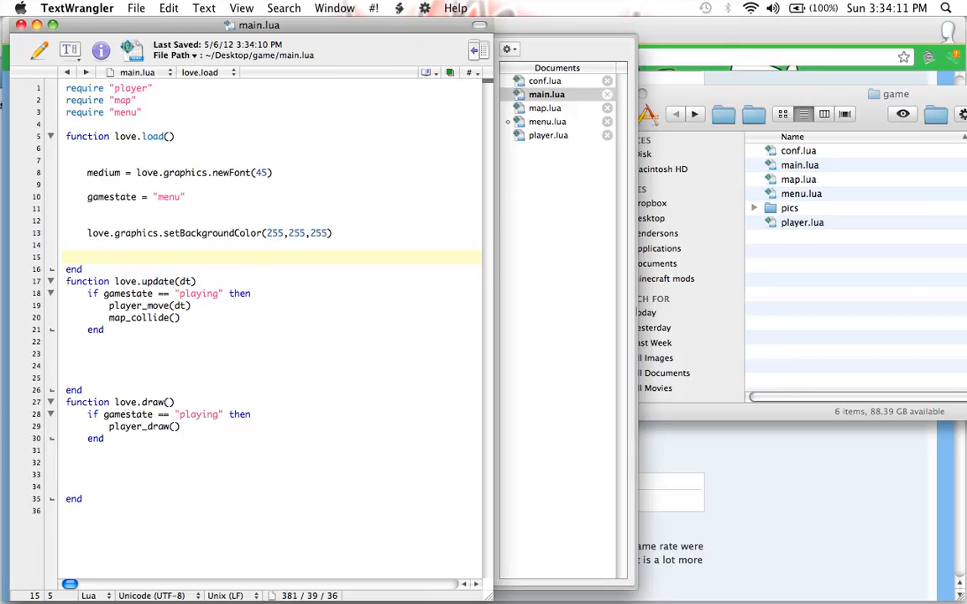
pyautogui.write('--')
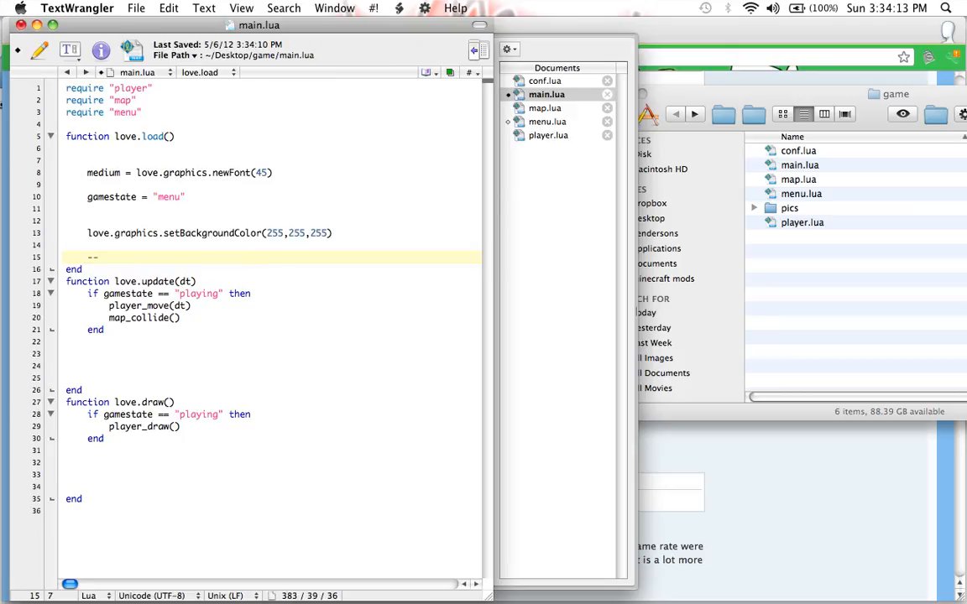
pyautogui.write('Buttons')
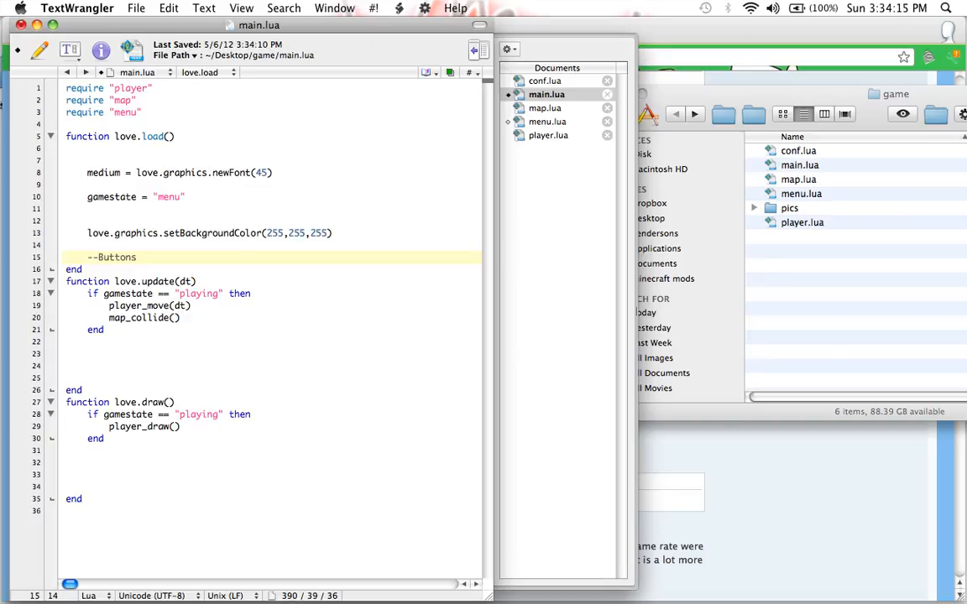
# Type the partial call button_spawn(5,200,"Start below the comment
pyautogui.write('button_')
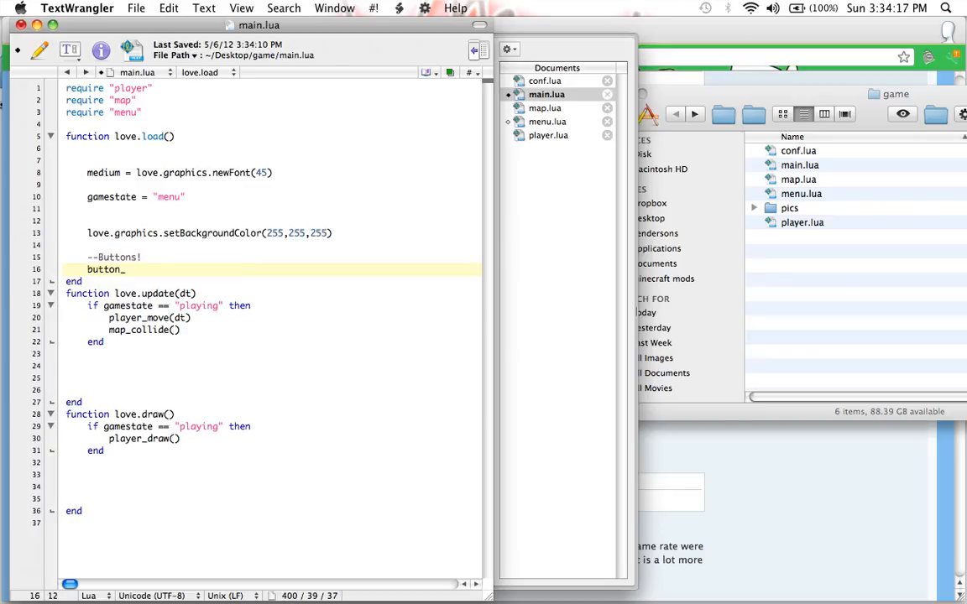
pyautogui.write('spawn(')
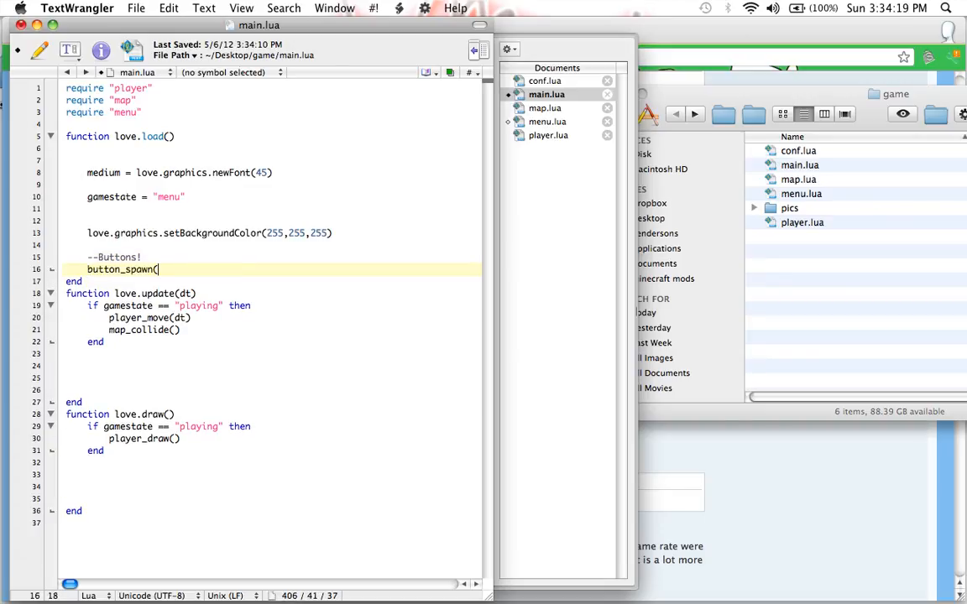
pyautogui.write('5,')
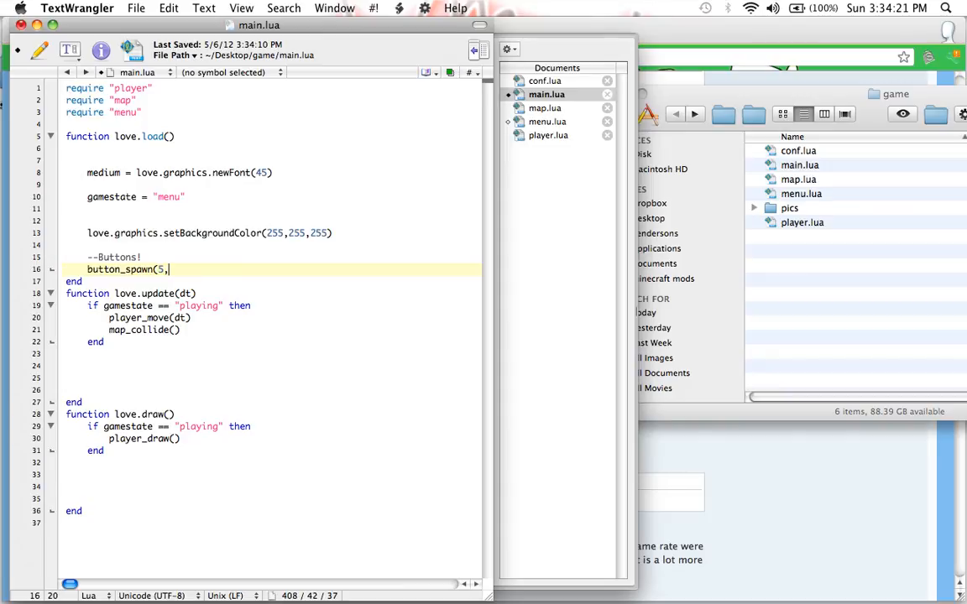
pyautogui.write('200,')
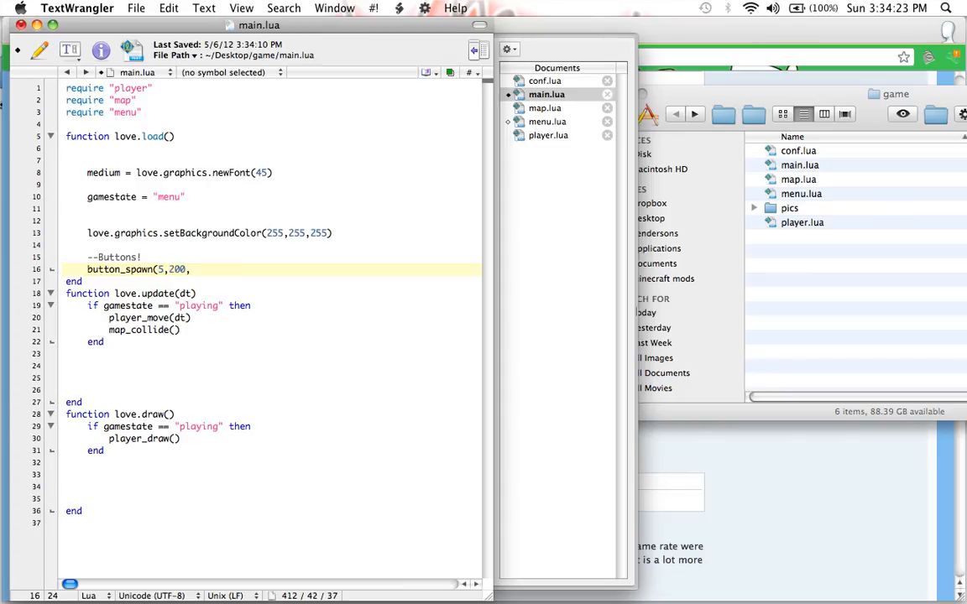
pyautogui.write('"')
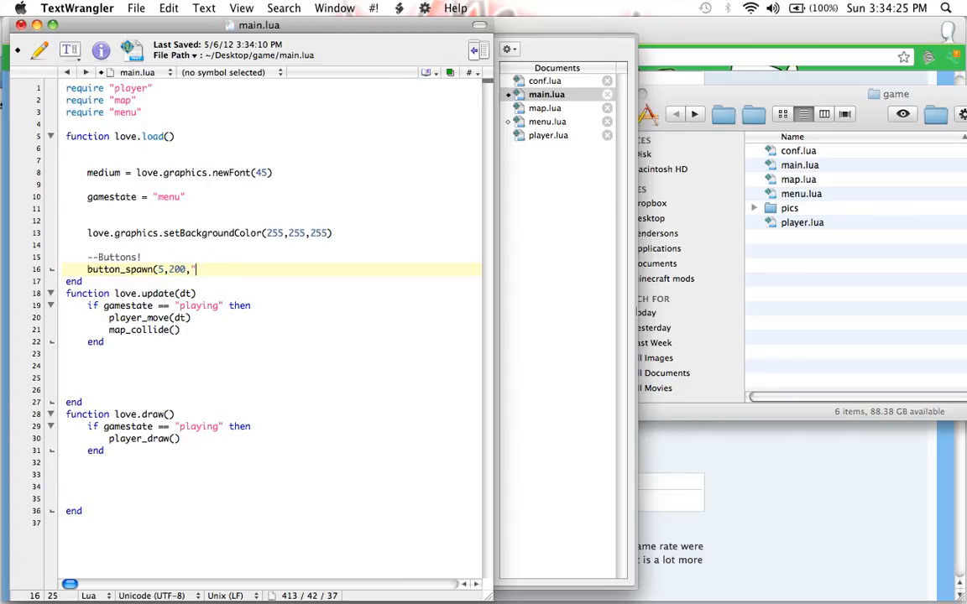
pyautogui.write('Start')
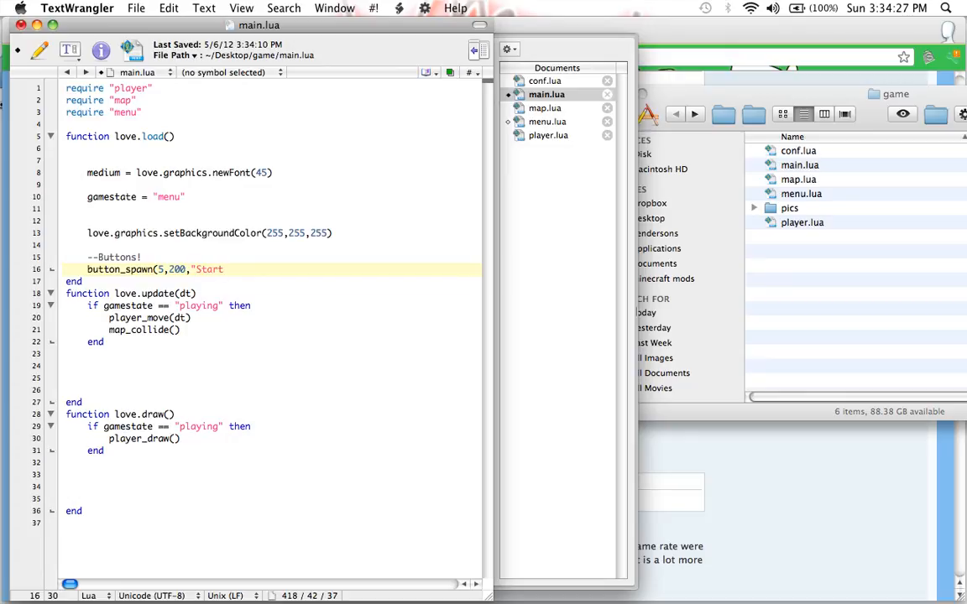